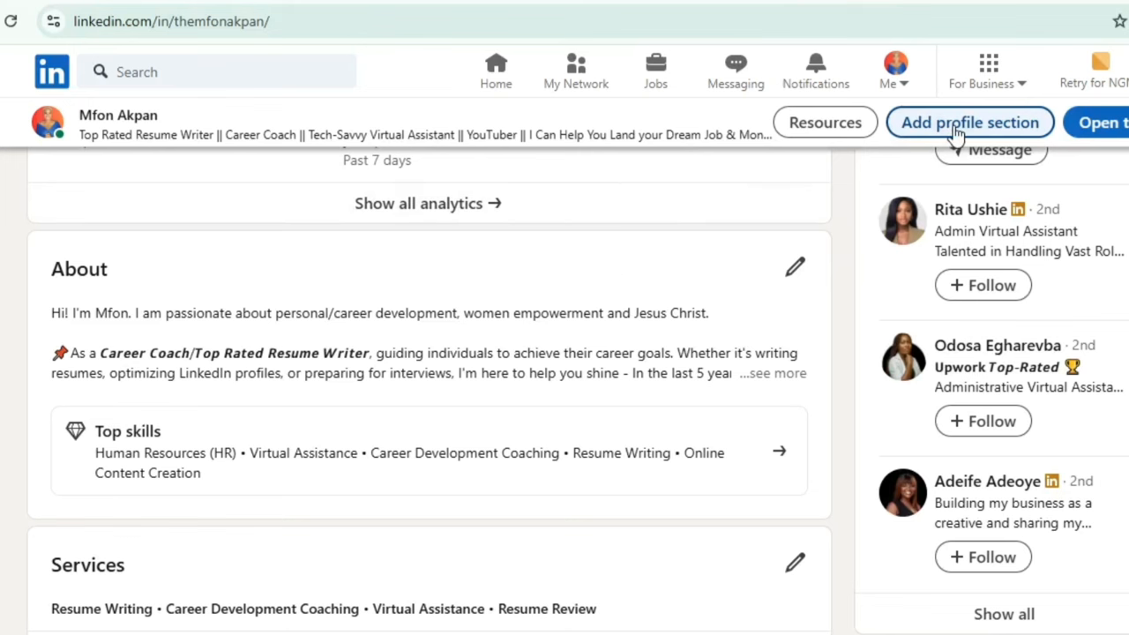
pyautogui.click(970, 121)
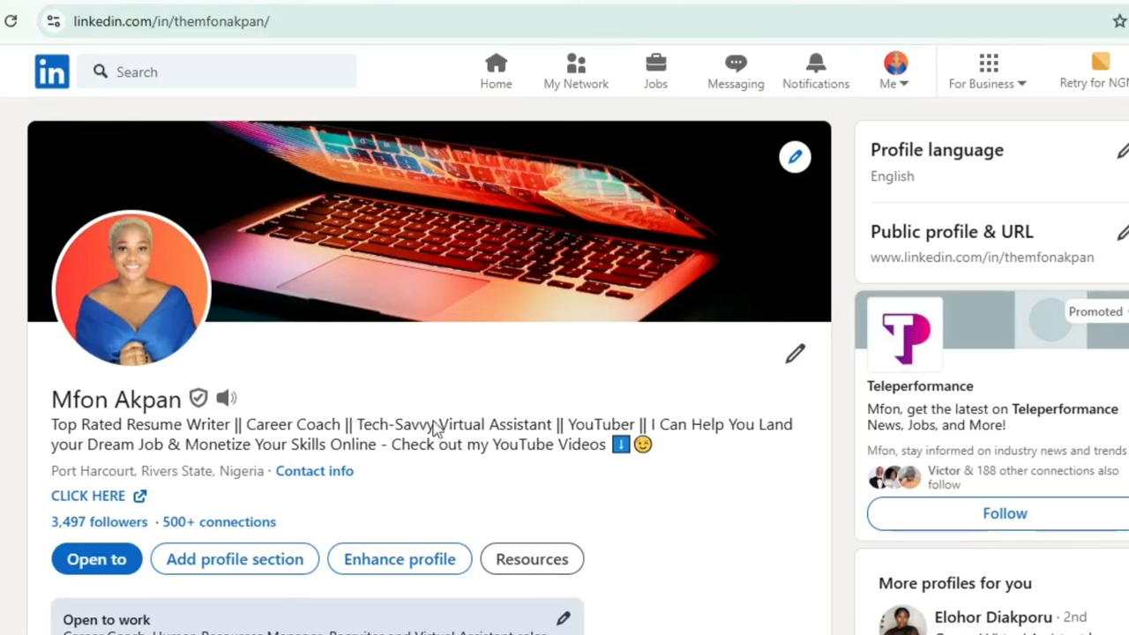
pyautogui.moveTo(406, 445)
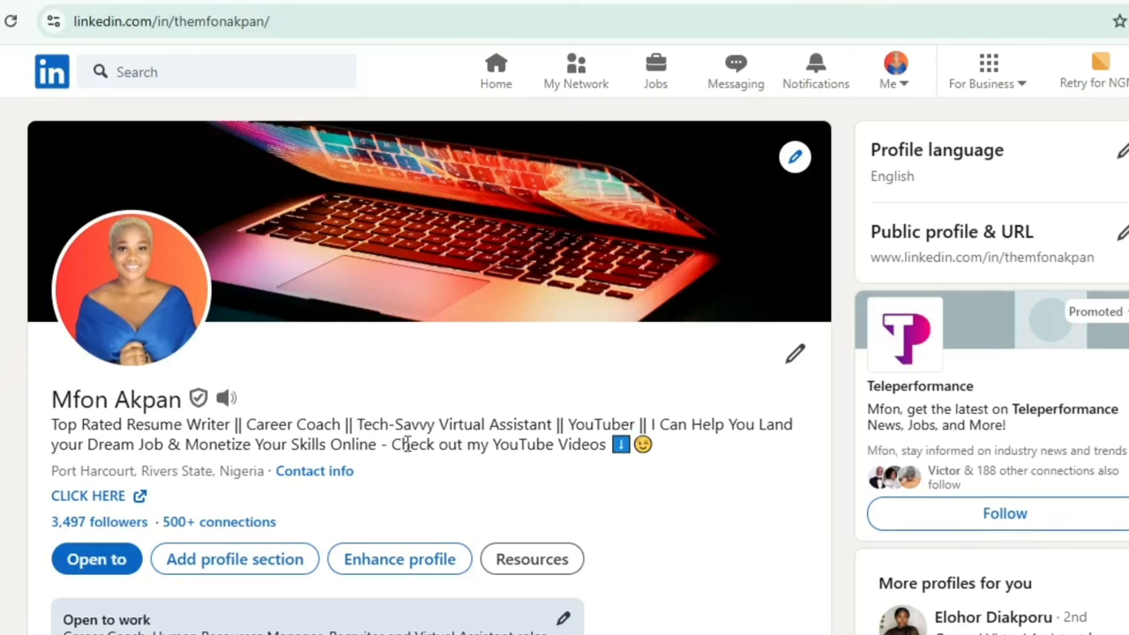
pyautogui.moveTo(521, 466)
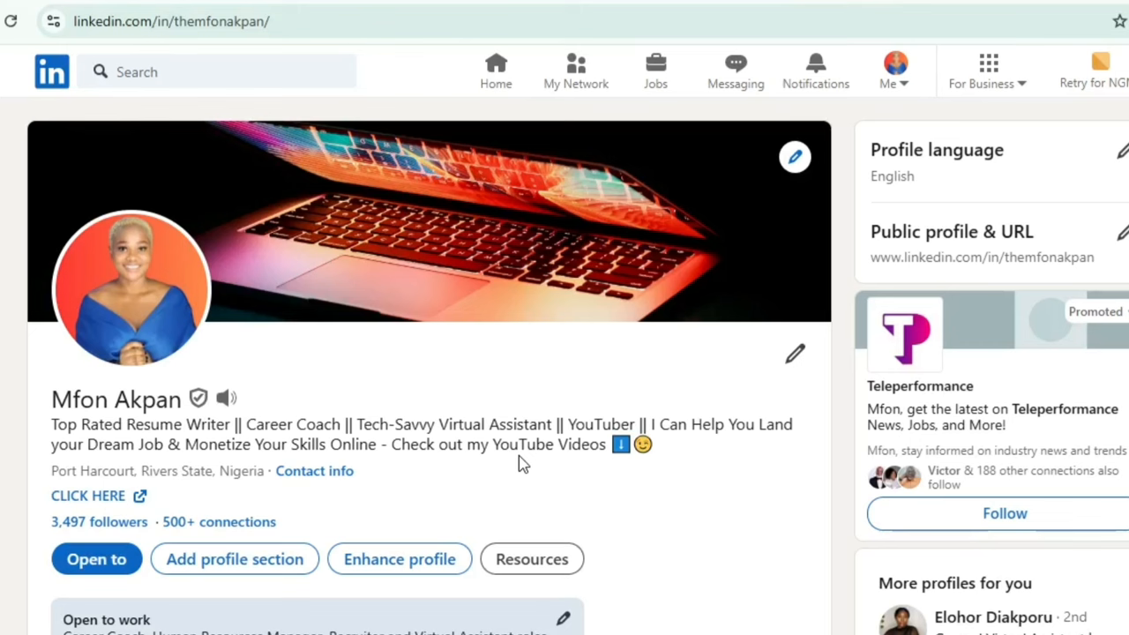
pyautogui.moveTo(569, 445)
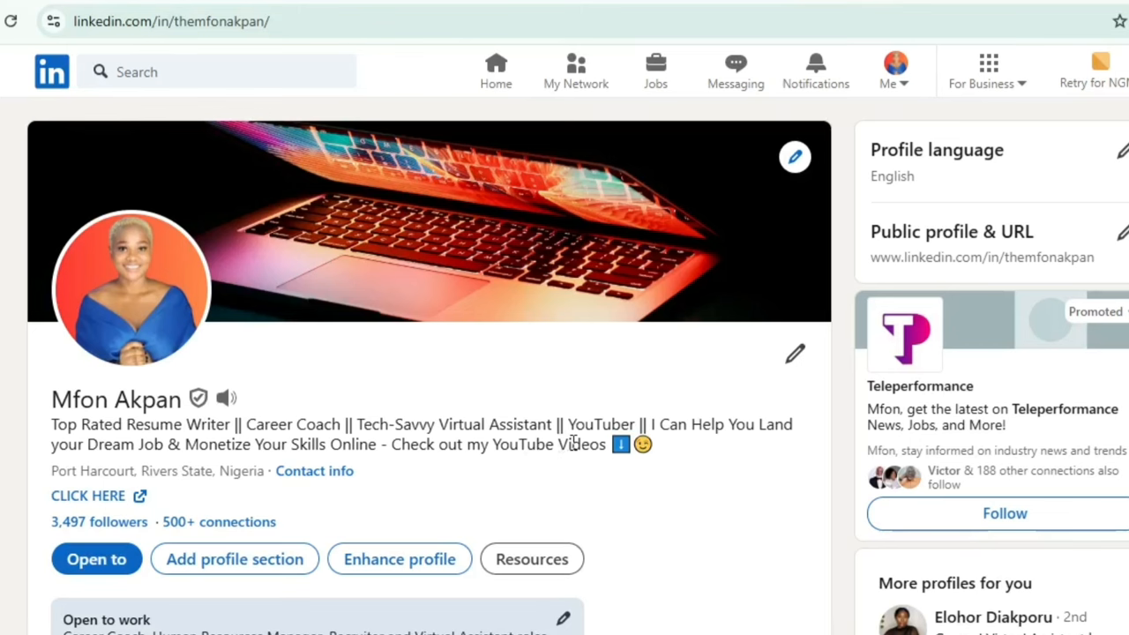
pyautogui.moveTo(604, 484)
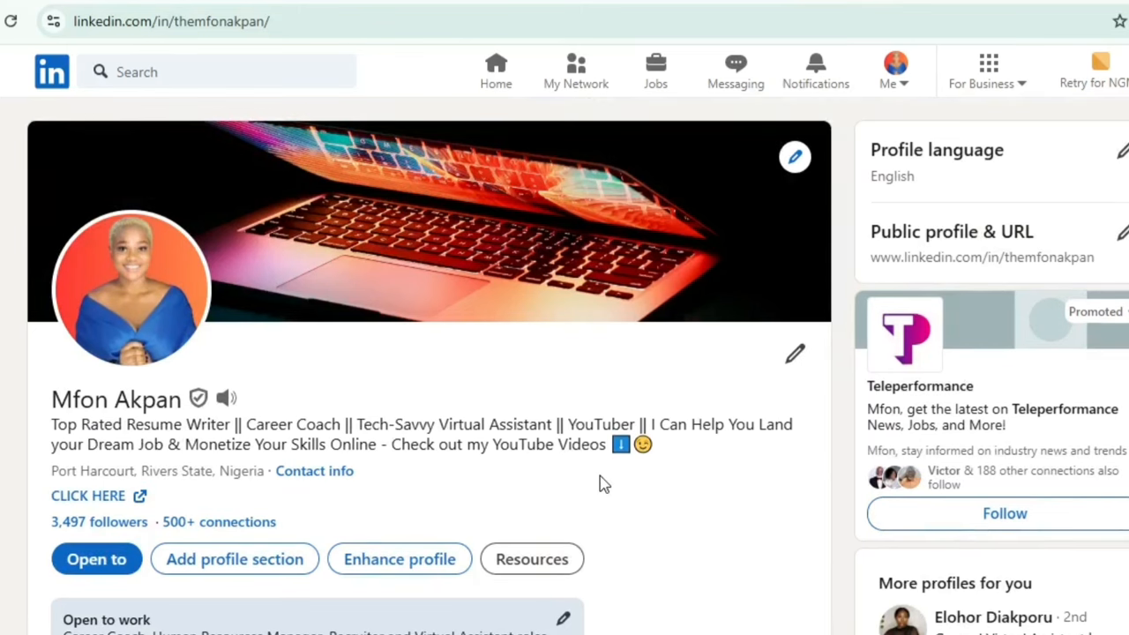
# - Scroll from the Tech-Savvy Virtual Assistant headline down to the About section
pyautogui.scroll(-3)
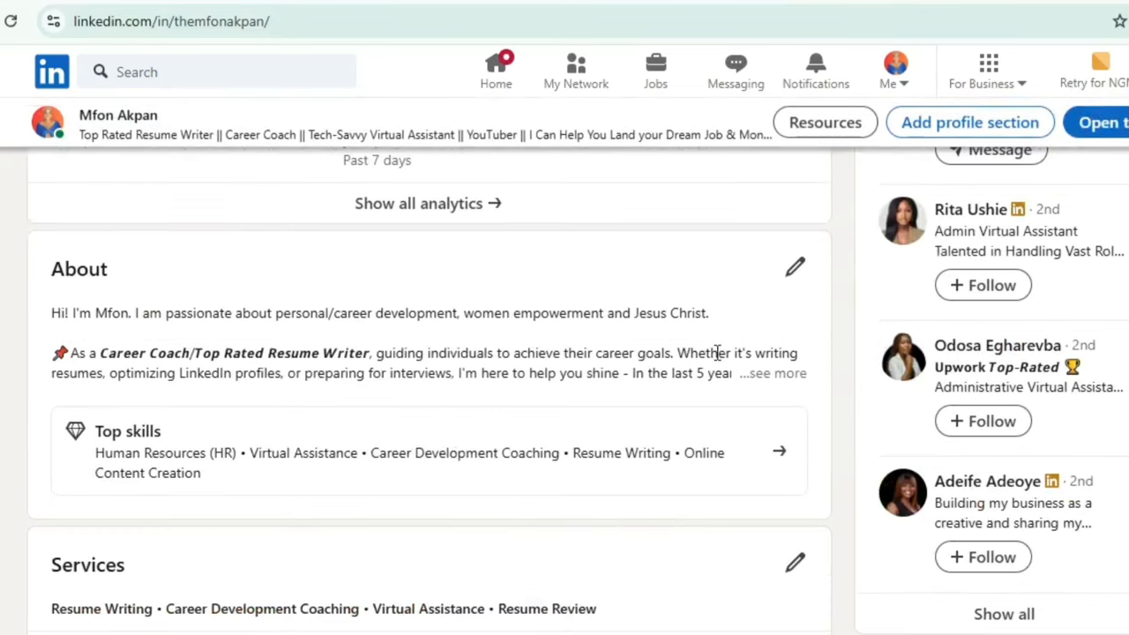
# - Expand the full About summary and read down through Top skills and Services to Featured
pyautogui.click(779, 372)
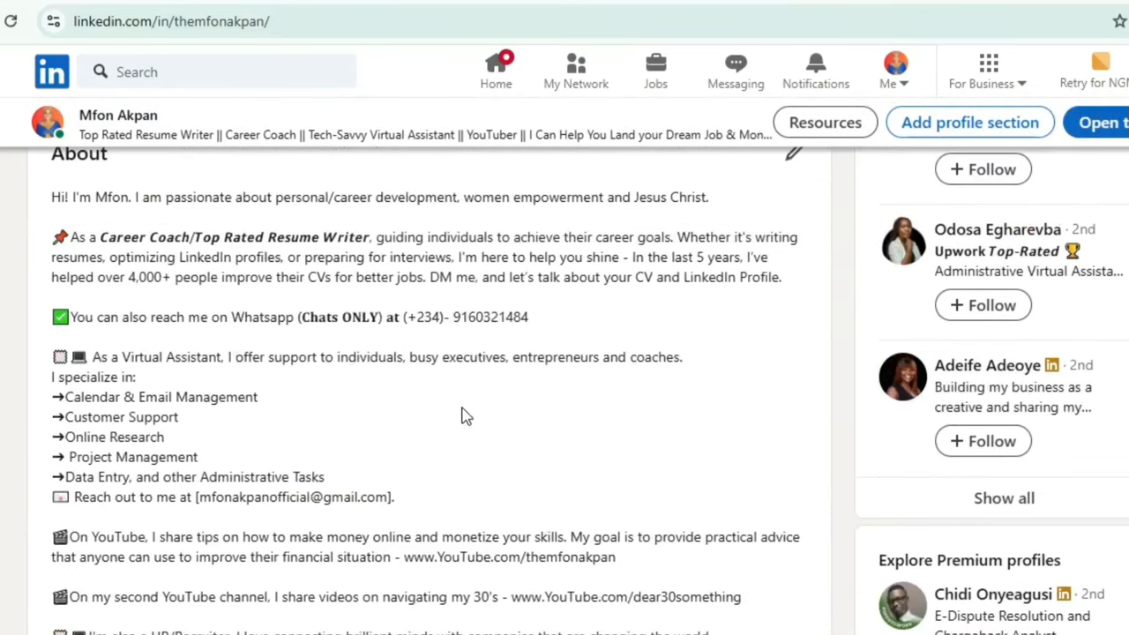
pyautogui.scroll(-3)
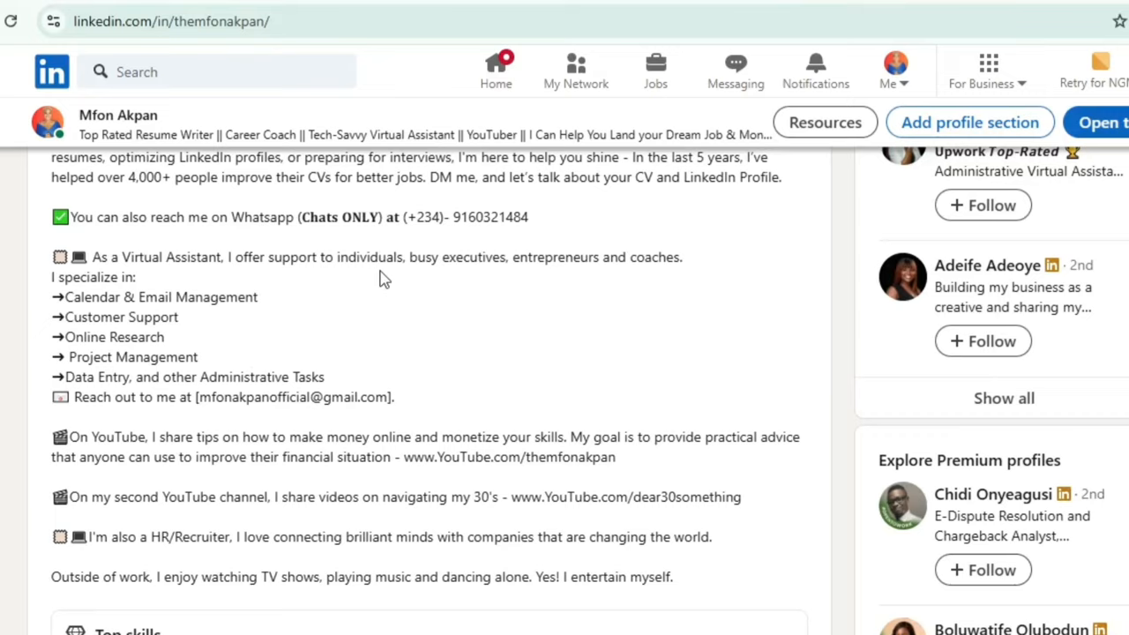
pyautogui.scroll(-3)
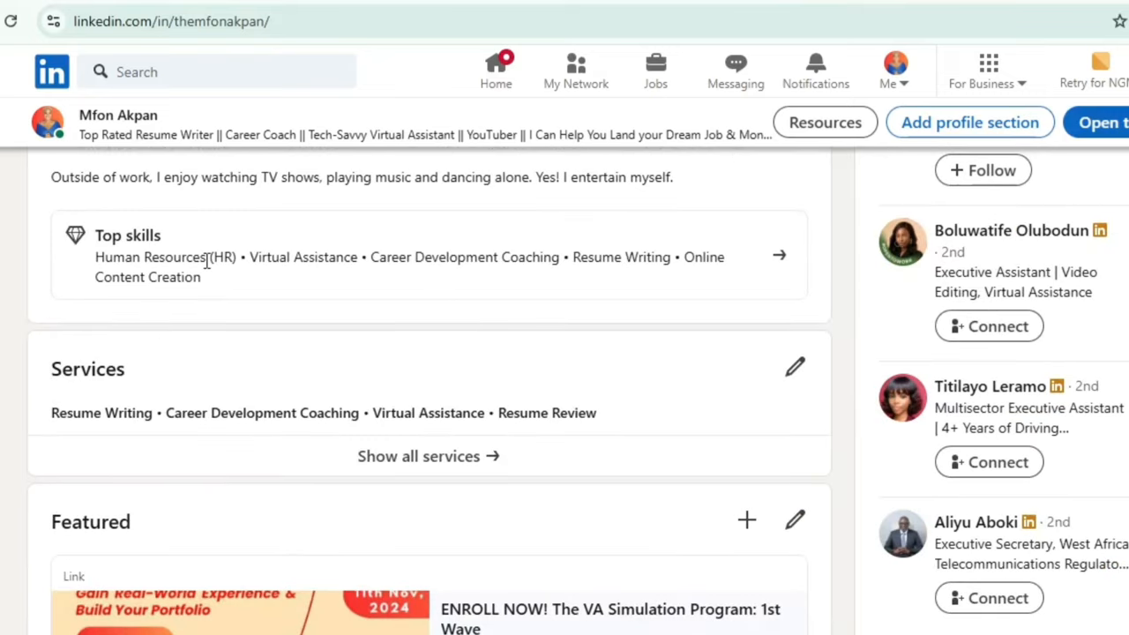
pyautogui.scroll(-3)
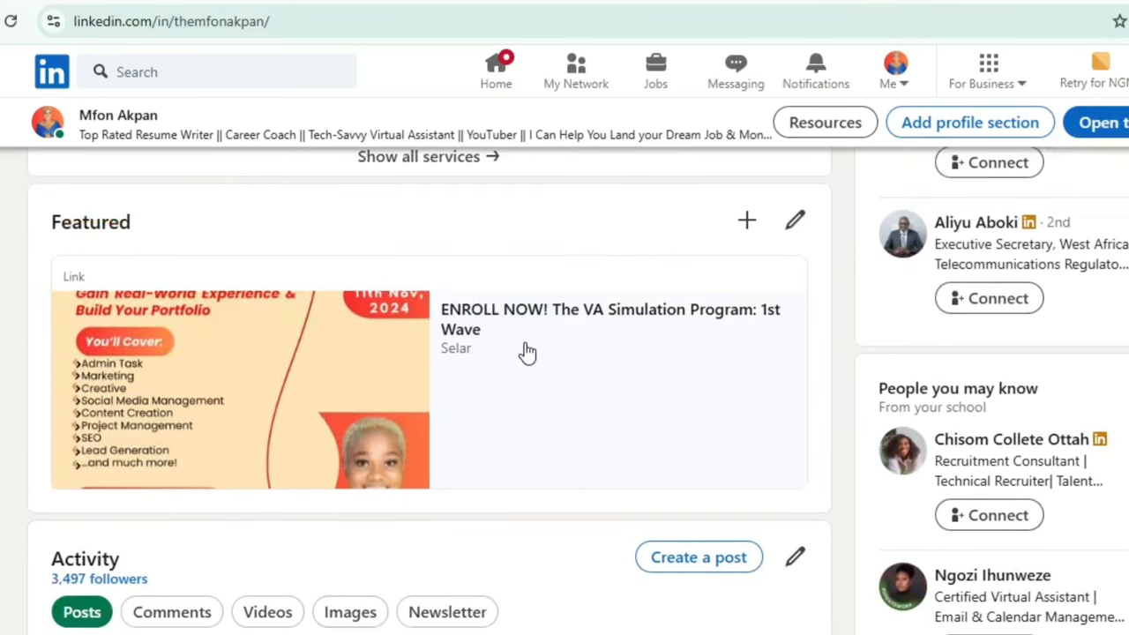
pyautogui.moveTo(526, 339)
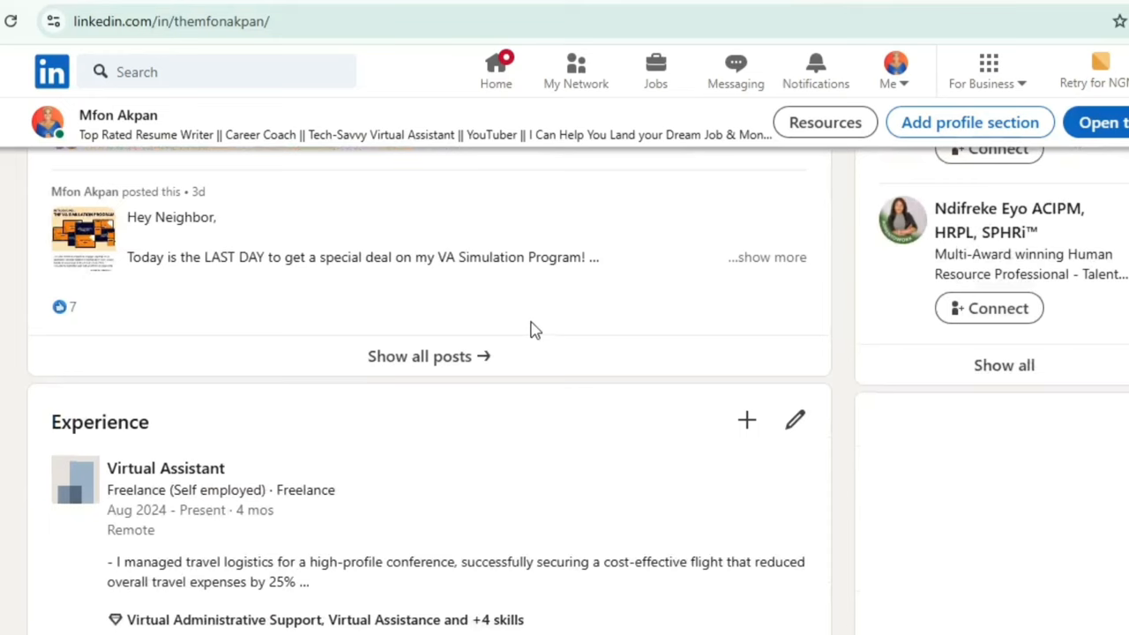
# - Scroll through Experience to the Virtual Assistant, Career Coach and YouTube Content Creator roles
pyautogui.scroll(-3)
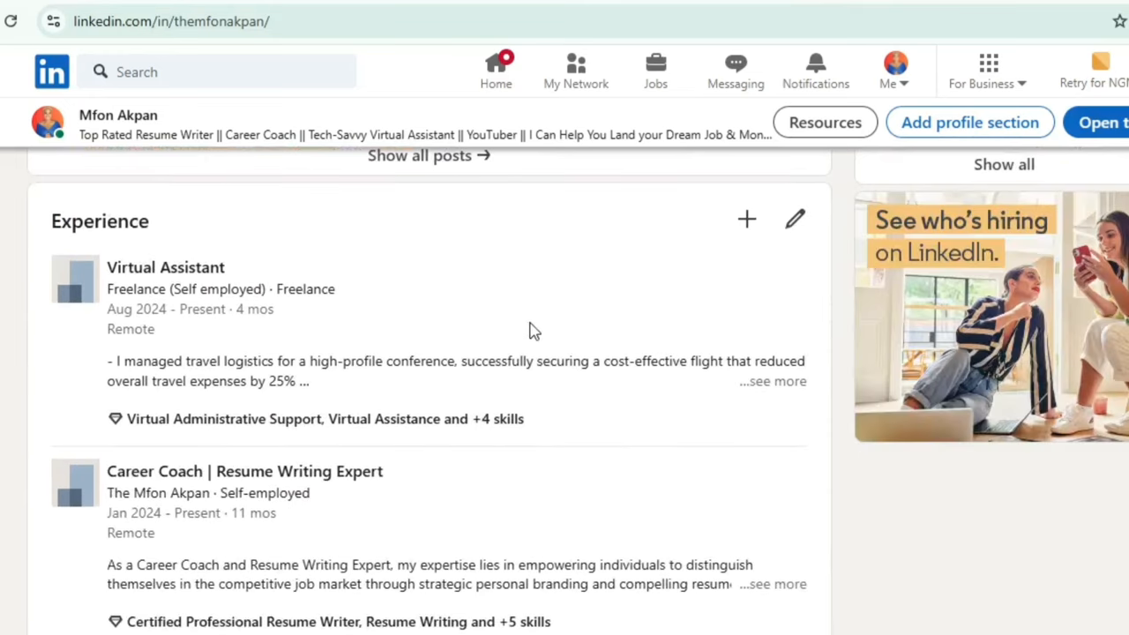
pyautogui.moveTo(522, 338)
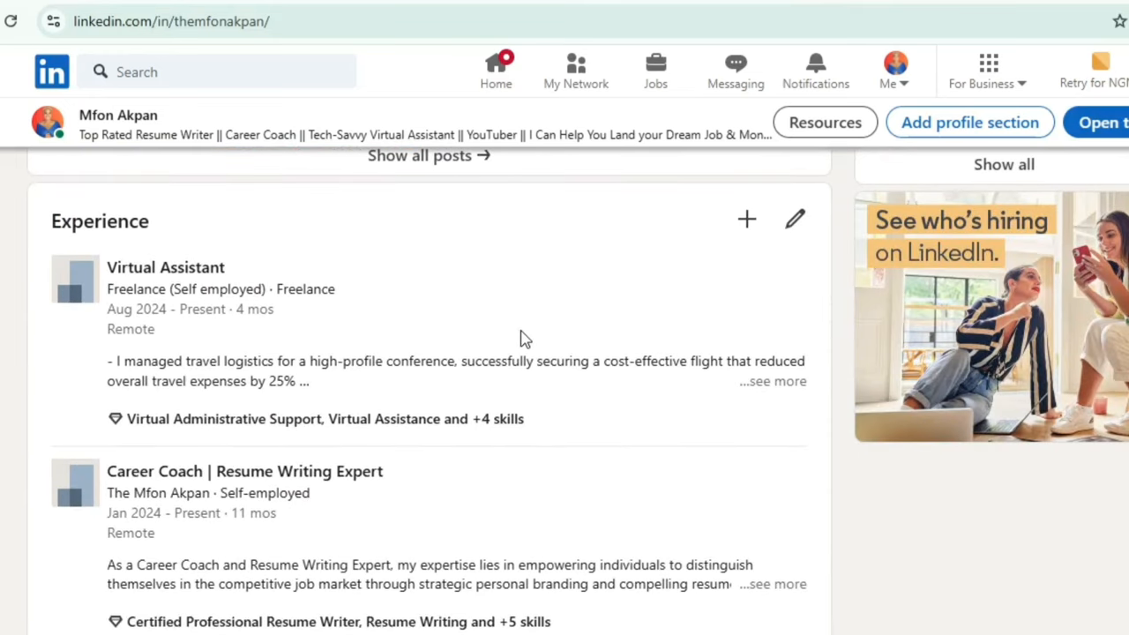
pyautogui.moveTo(515, 349)
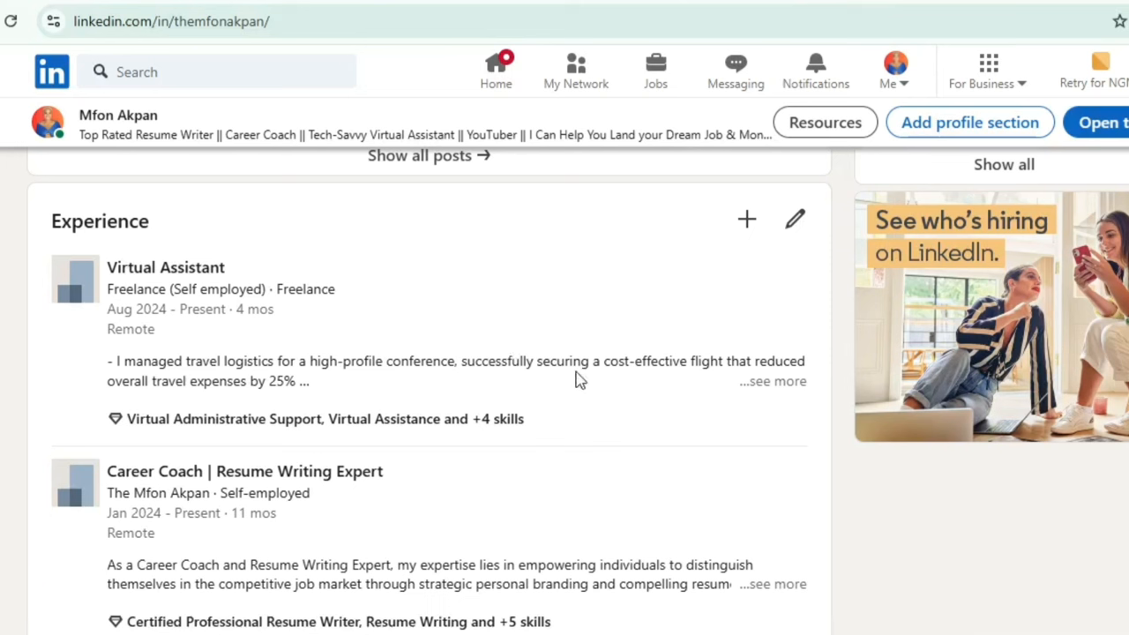
pyautogui.moveTo(747, 219)
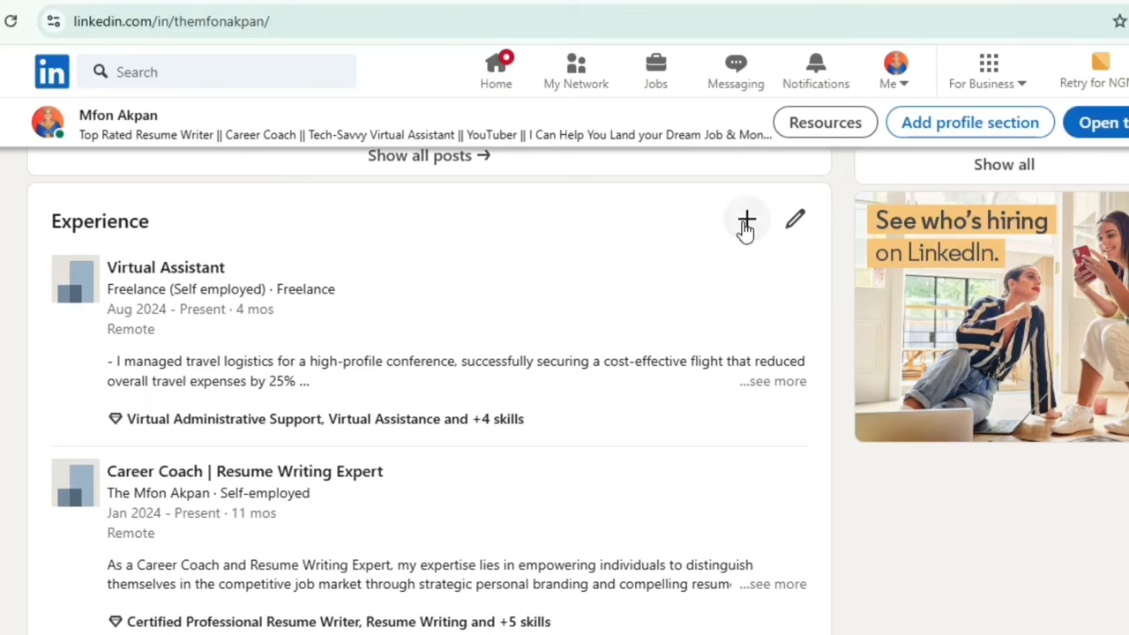
pyautogui.scroll(-3)
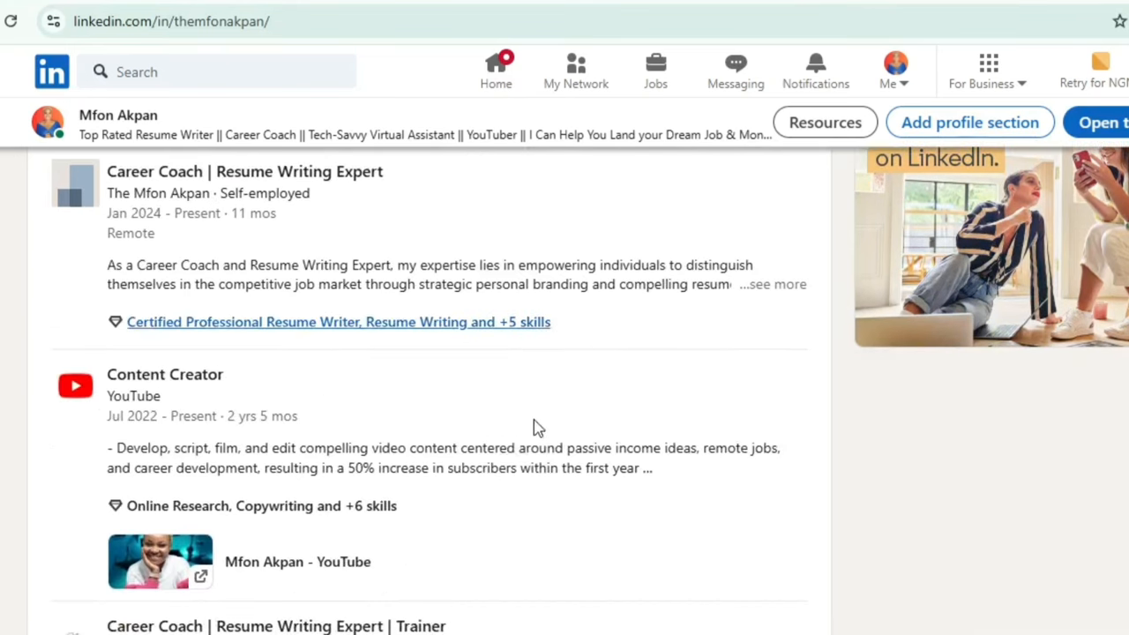
# - Scroll past Licenses & certifications, Projects and Volunteering down to the Skills section
pyautogui.scroll(-3)
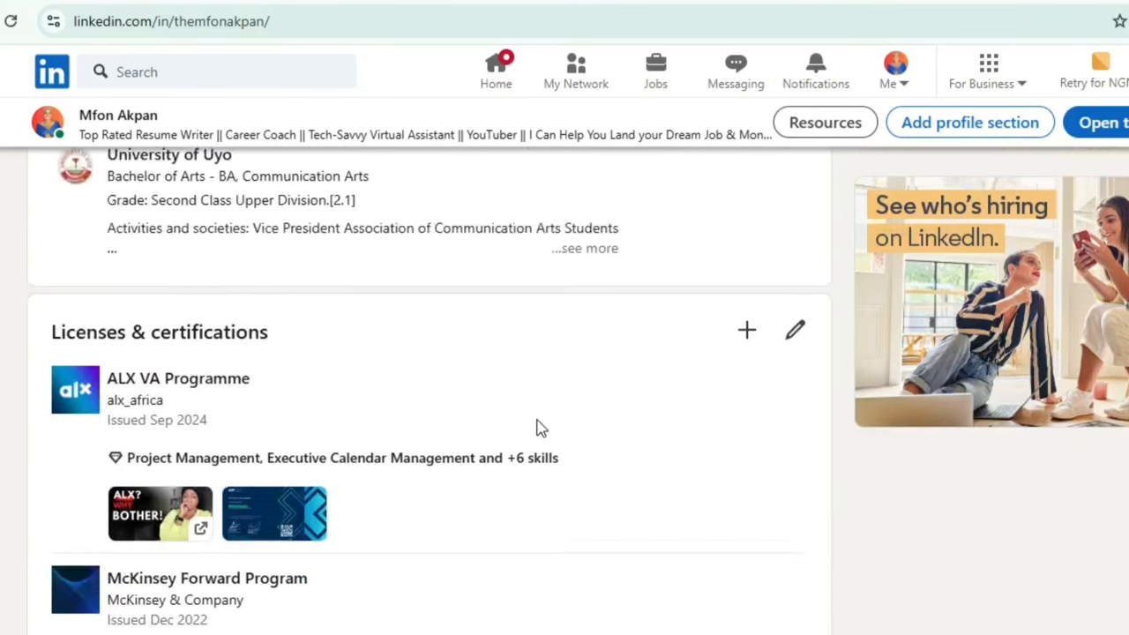
pyautogui.scroll(-3)
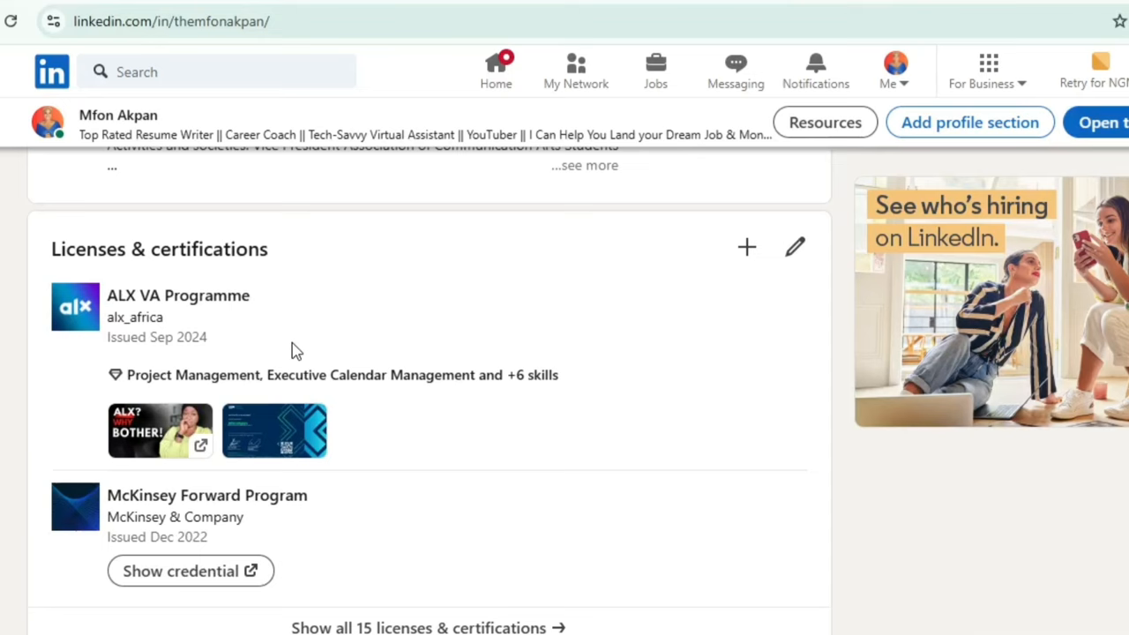
pyautogui.scroll(-3)
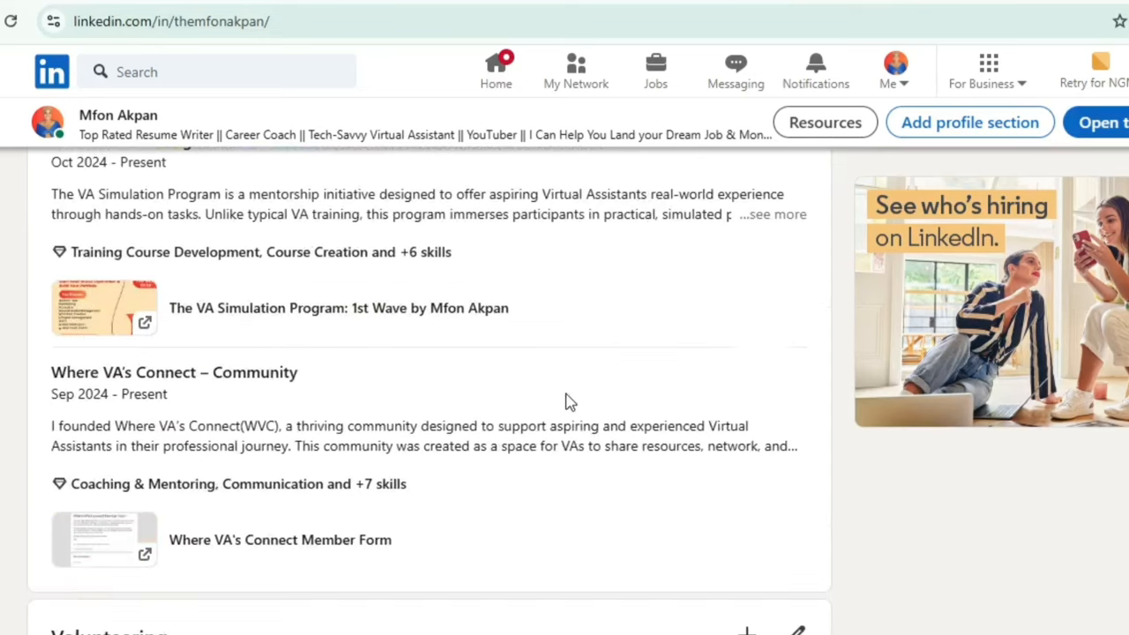
pyautogui.scroll(-3)
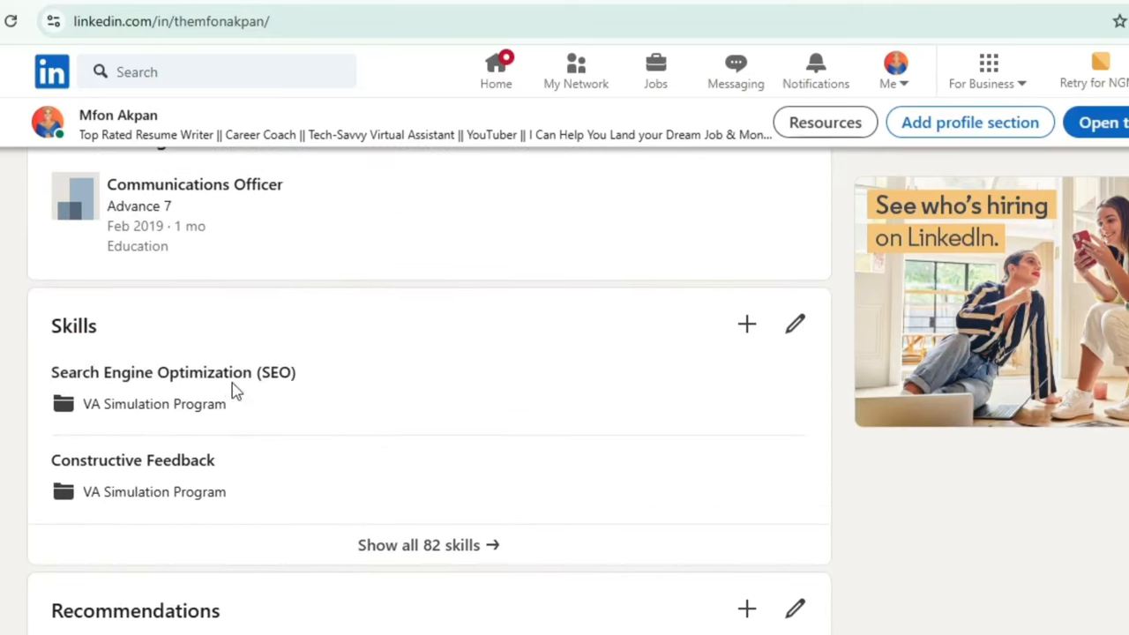
pyautogui.moveTo(433, 417)
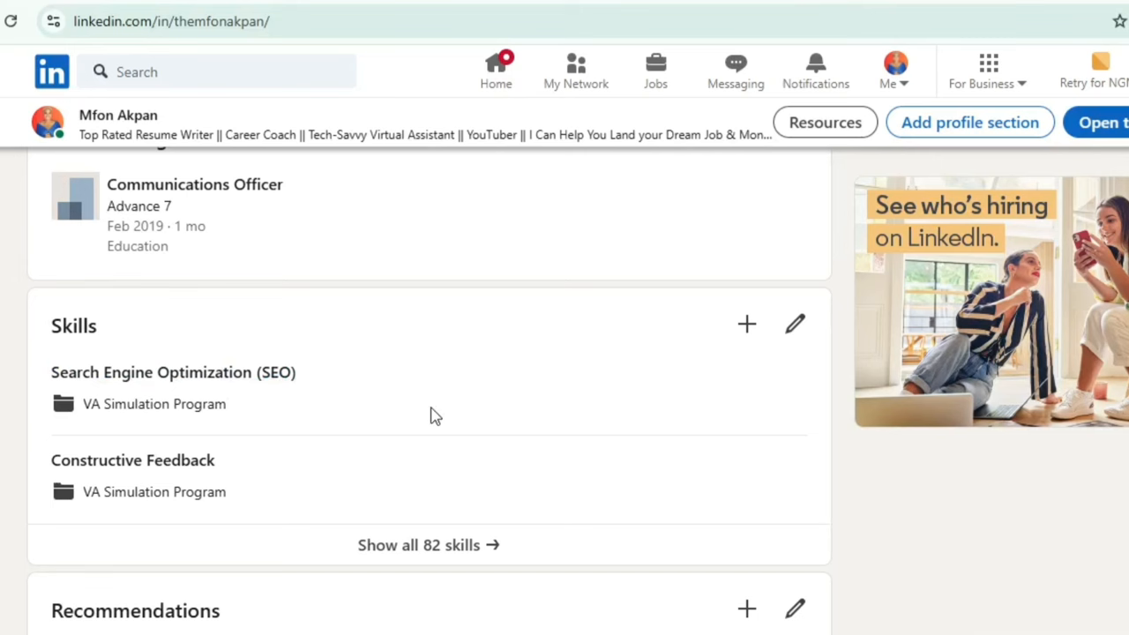
pyautogui.scroll(-3)
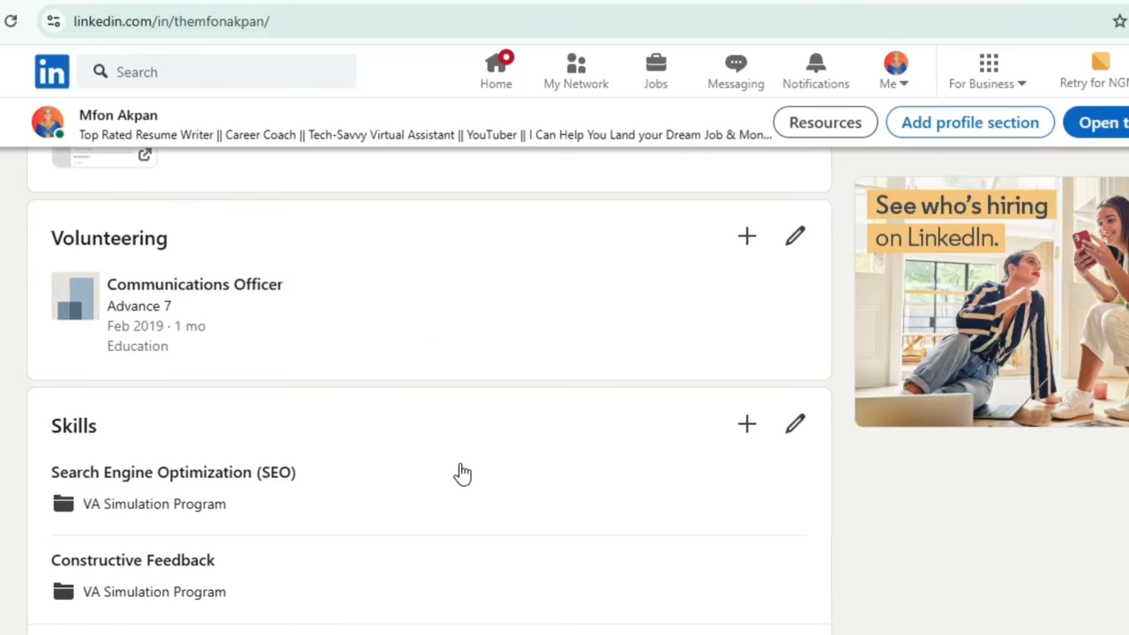
pyautogui.moveTo(490, 504)
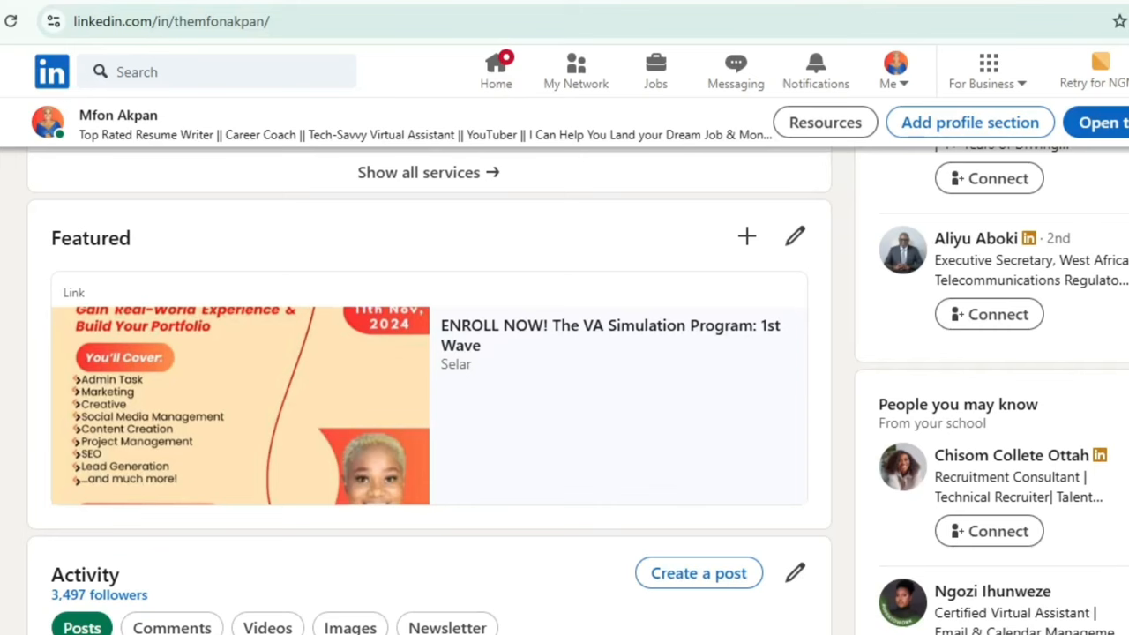
pyautogui.moveTo(521, 361)
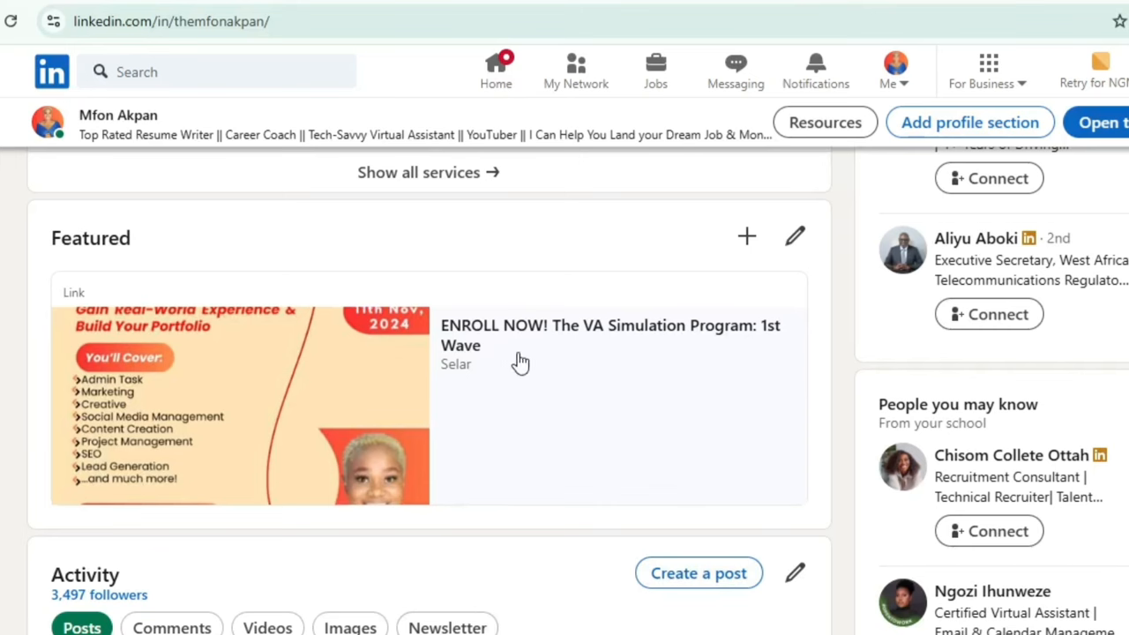